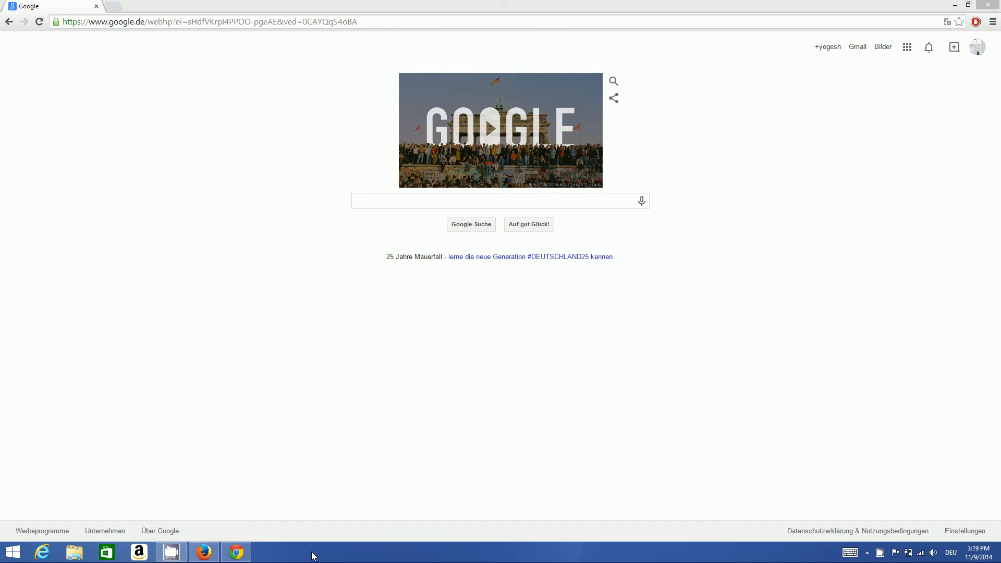
mouse_move(322, 413)
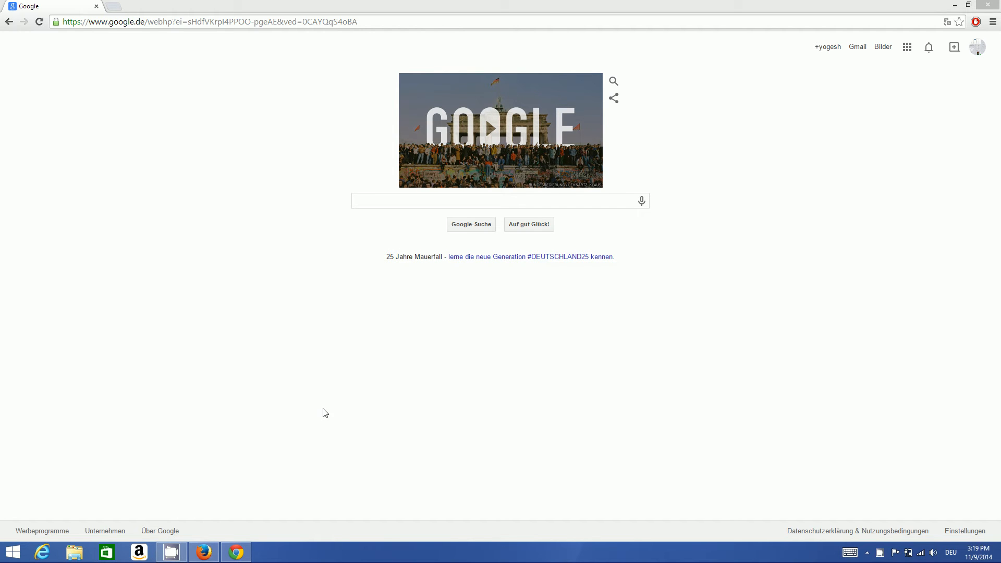
mouse_move(330, 379)
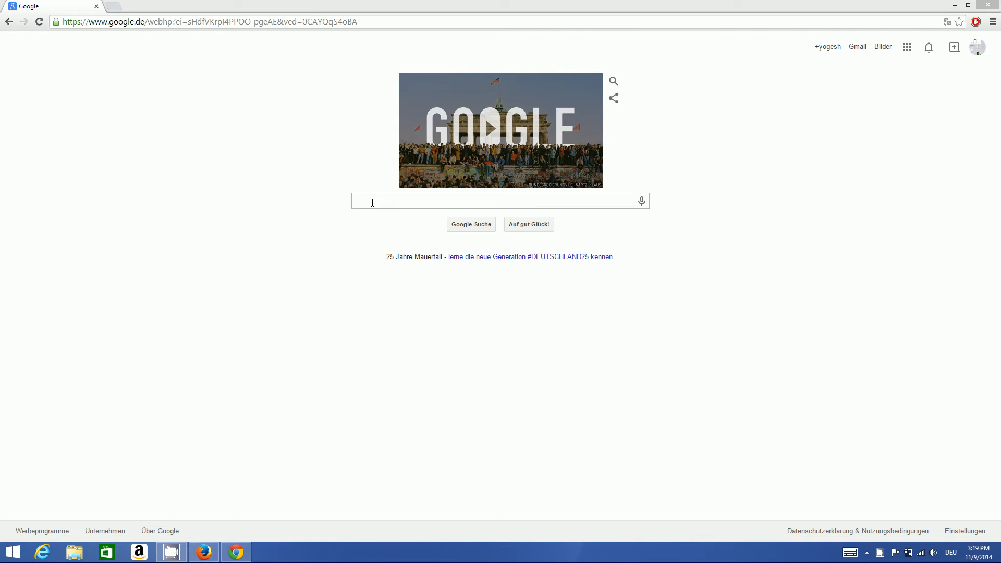
Search Google for 'notepad++' using the suggestion for the typed 'note'.
click(499, 200)
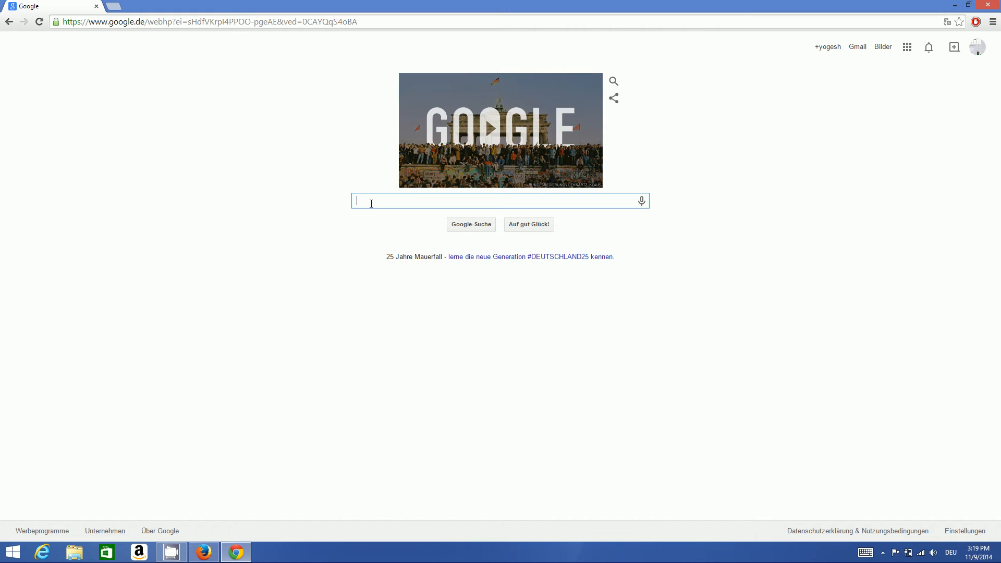
text(note)
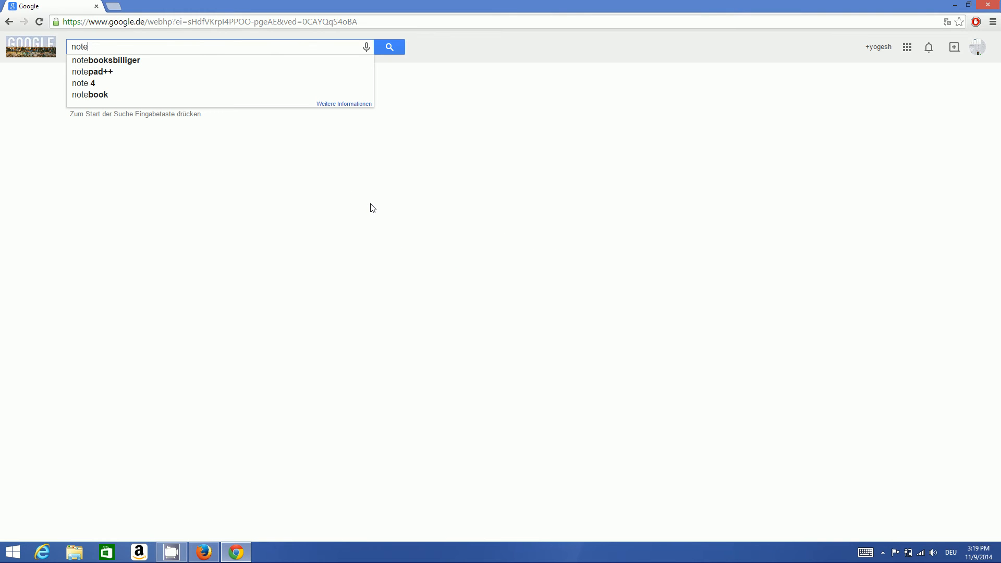
click(92, 72)
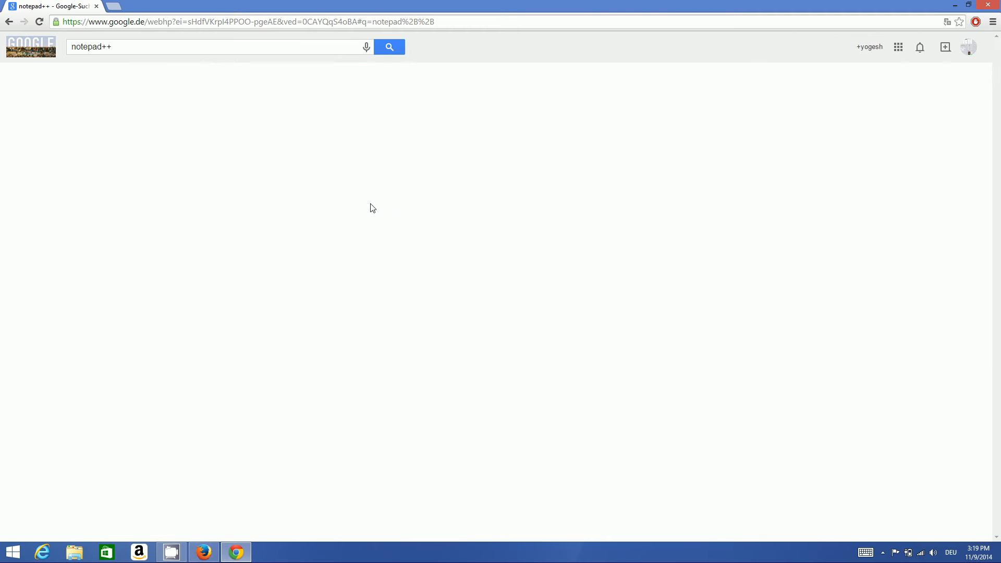
click(388, 47)
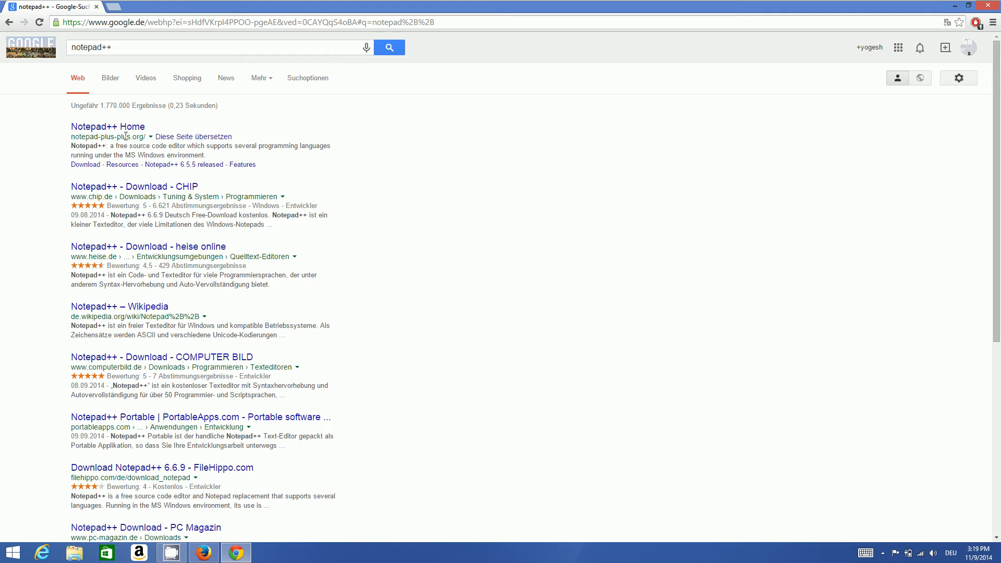
Go to the official Notepad++ home page from the search results.
click(108, 126)
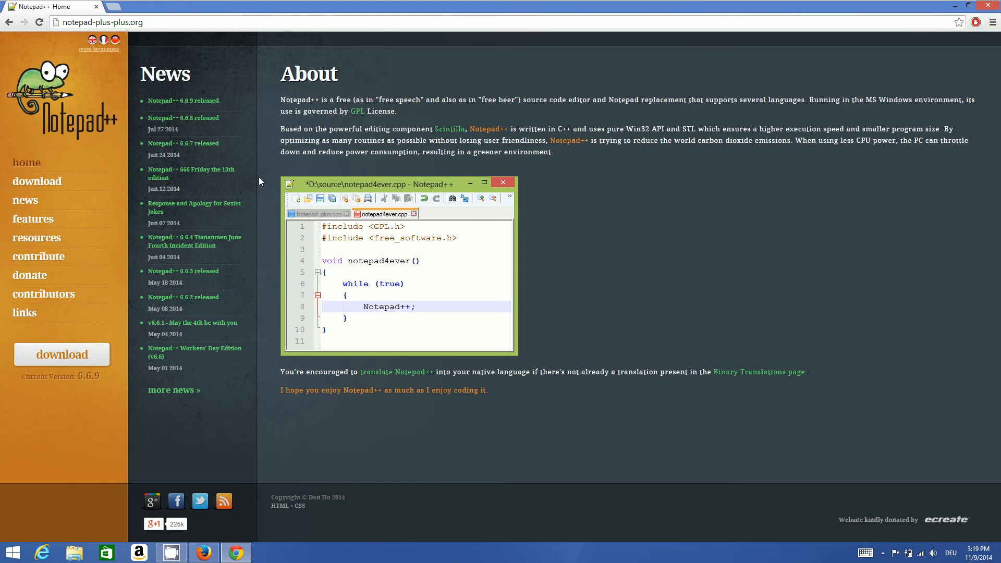
mouse_move(496, 203)
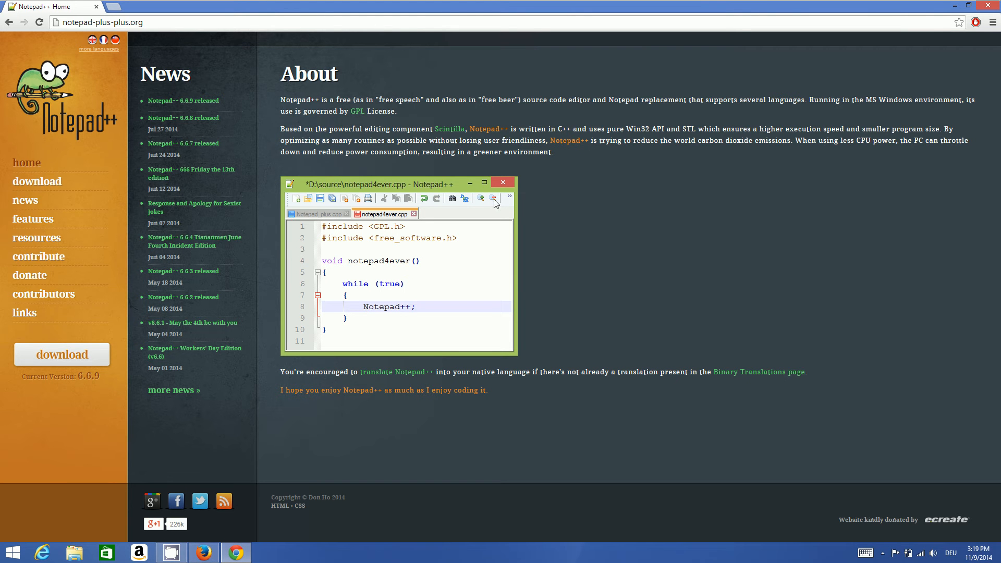
mouse_move(337, 199)
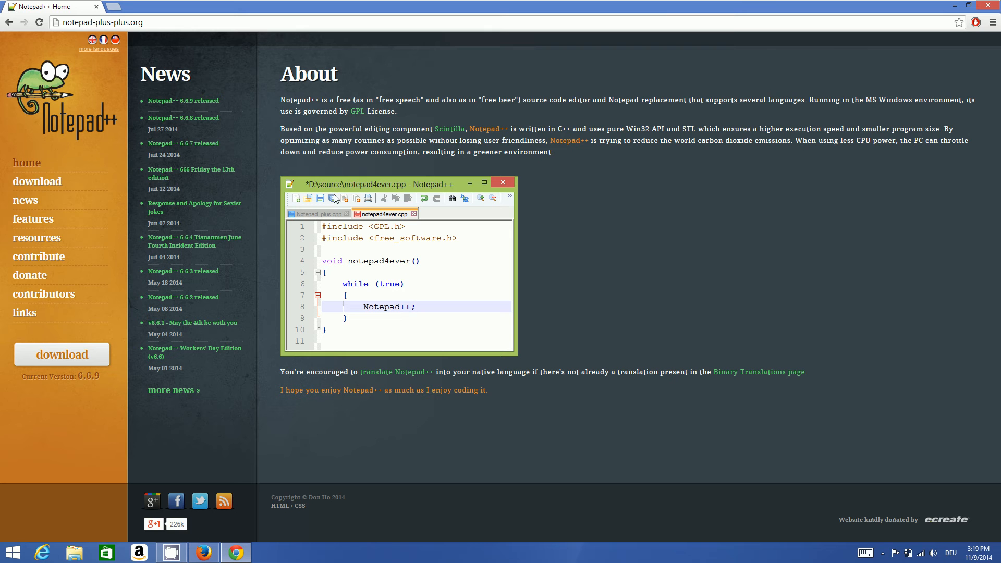
mouse_move(42, 186)
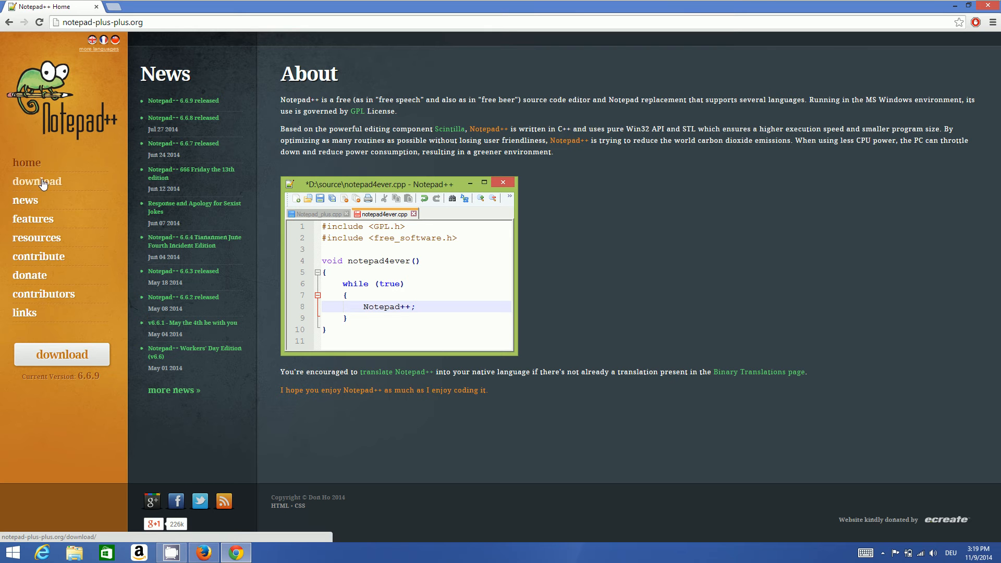
mouse_move(39, 183)
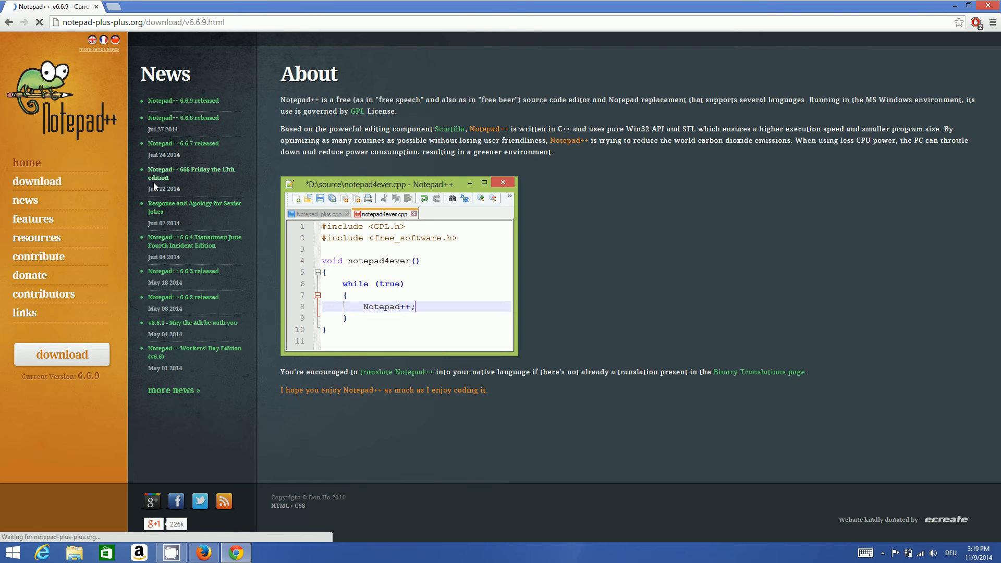
Download the Notepad++ 6.6.9 Installer and run npp.6.6.9.Installer.exe.
click(38, 180)
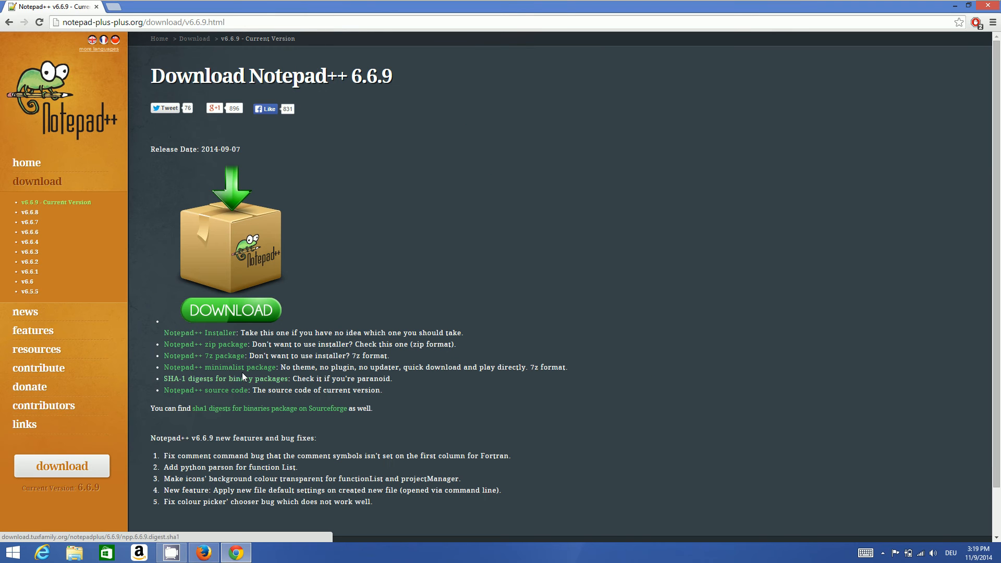
mouse_move(210, 335)
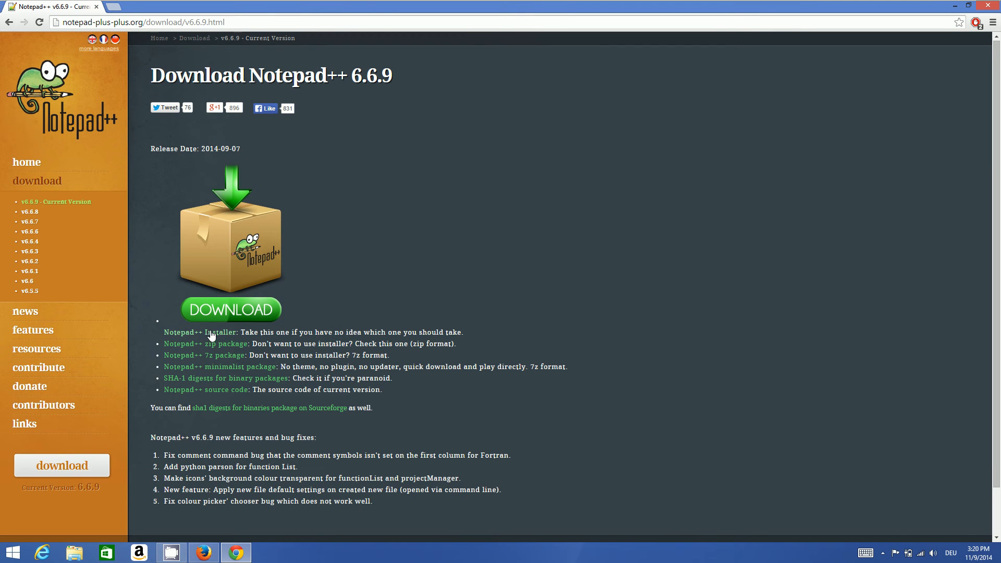
mouse_move(179, 338)
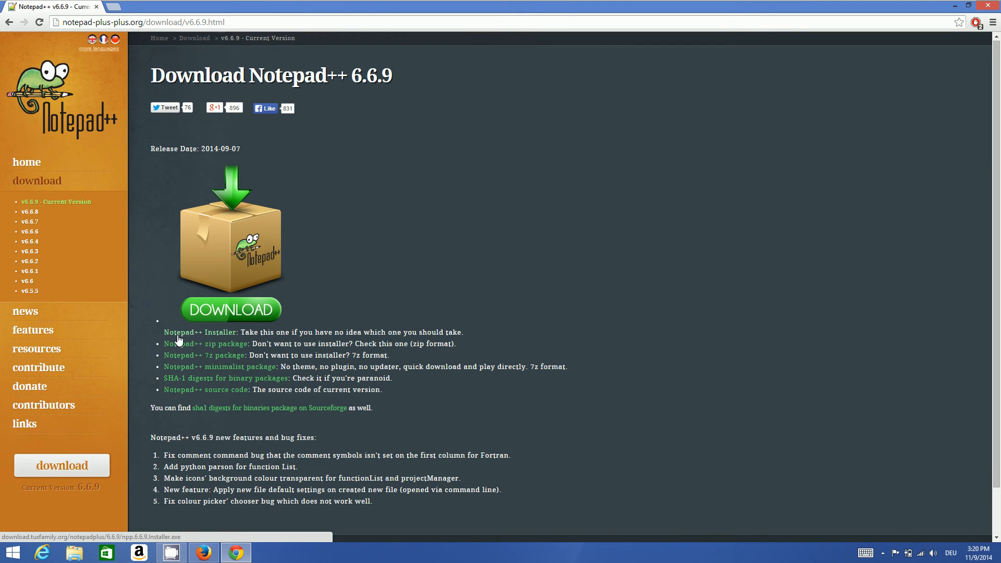
mouse_move(212, 336)
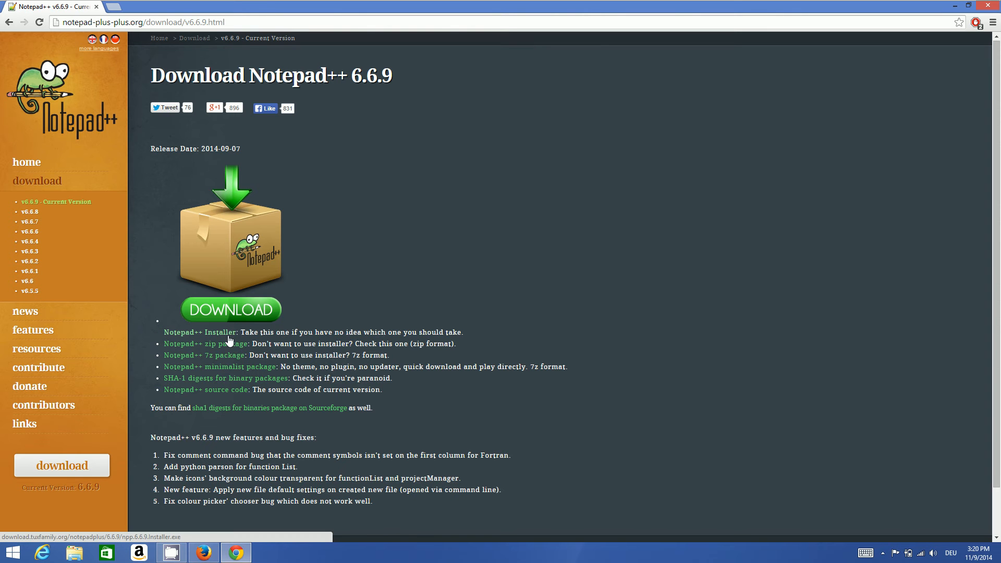
mouse_move(251, 417)
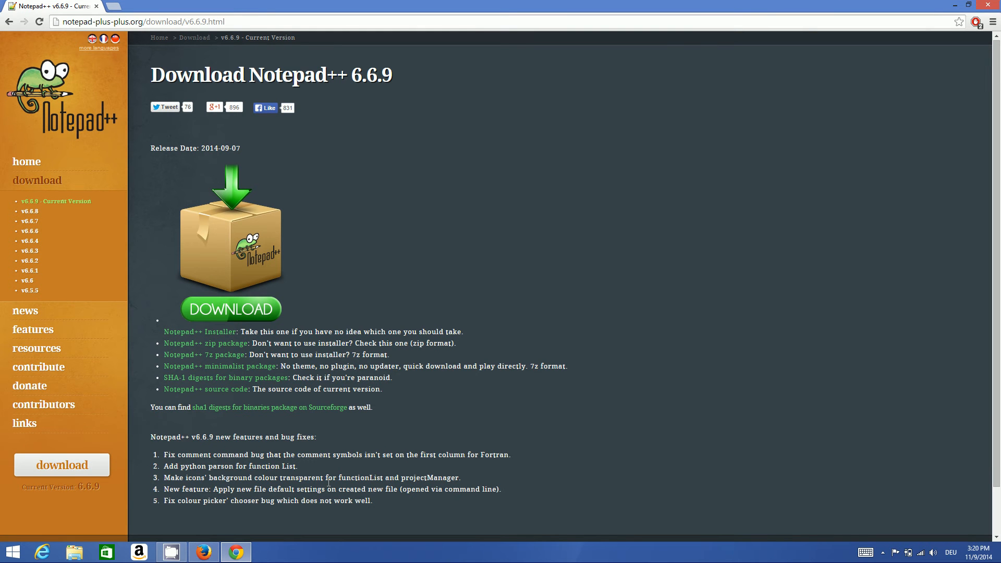
mouse_move(313, 550)
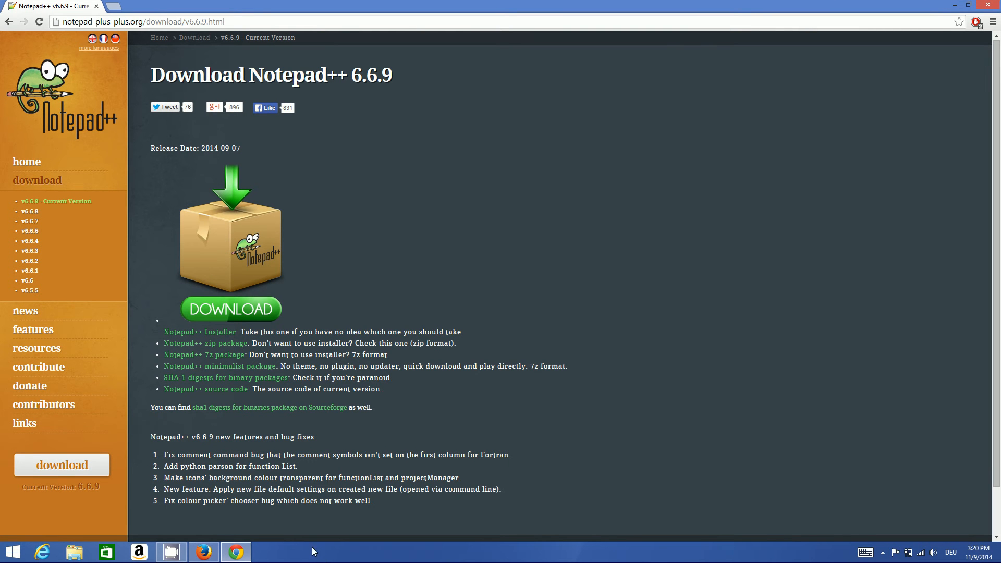
click(231, 309)
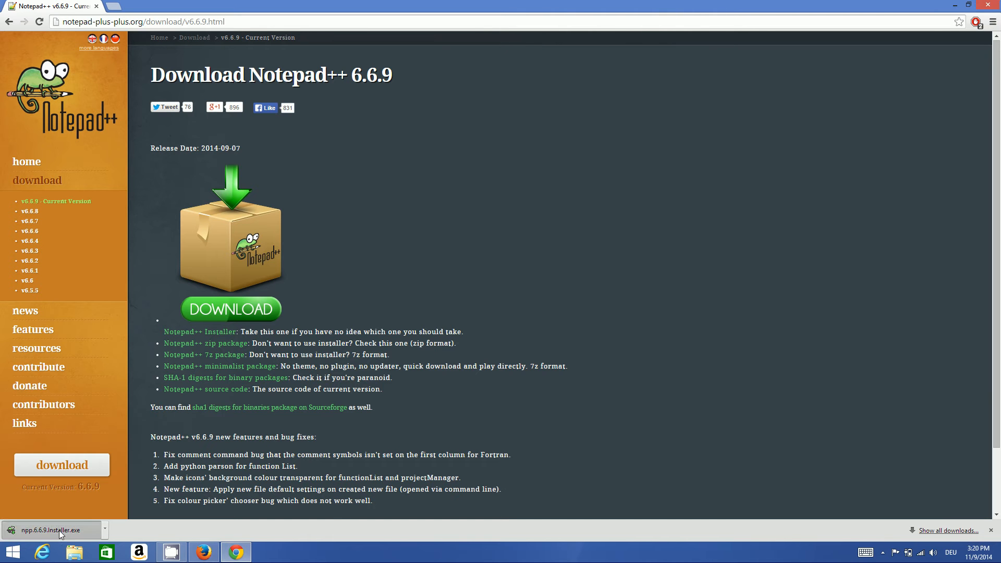
click(51, 530)
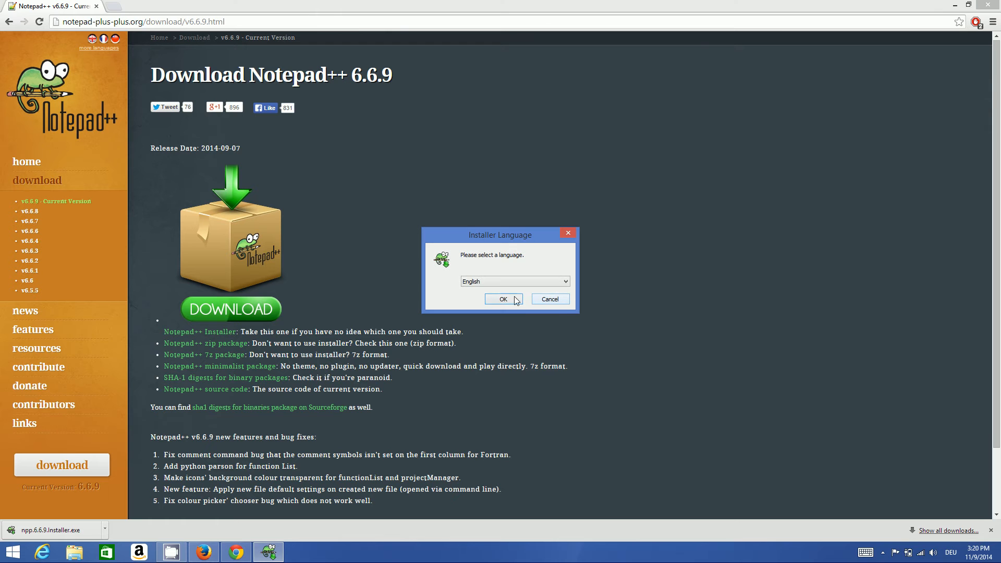
Keep English as the installer language and confirm with OK.
click(563, 281)
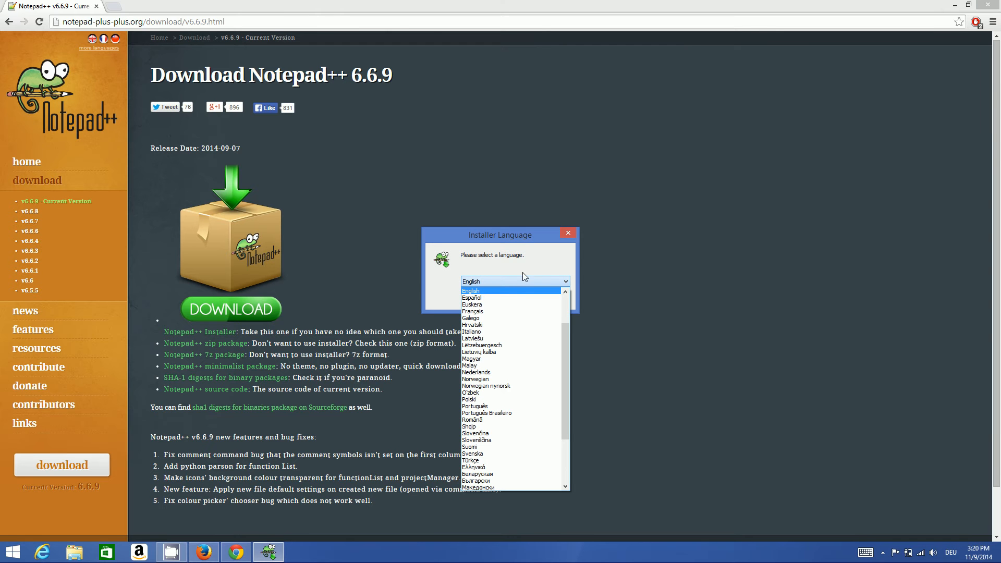
mouse_move(520, 267)
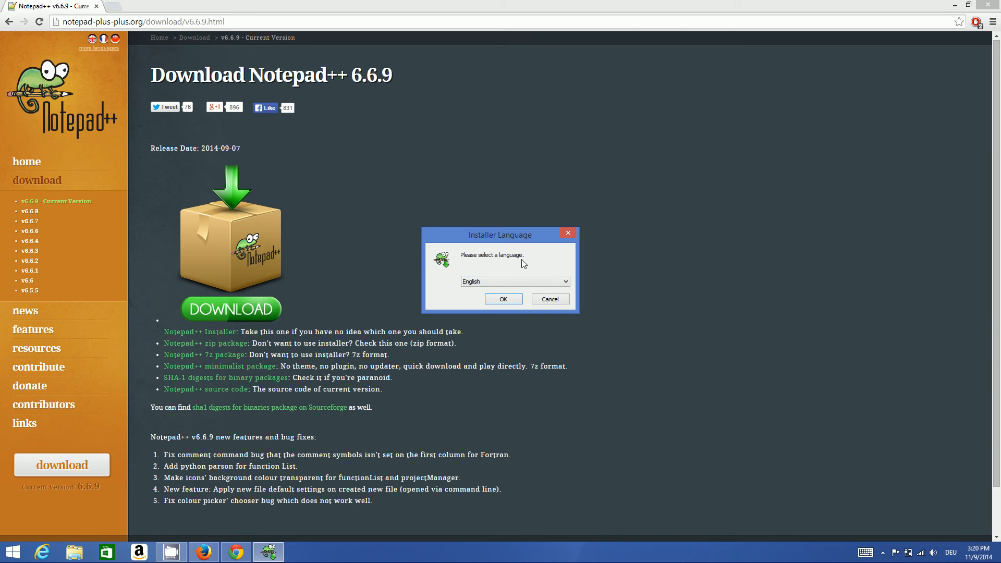
click(502, 299)
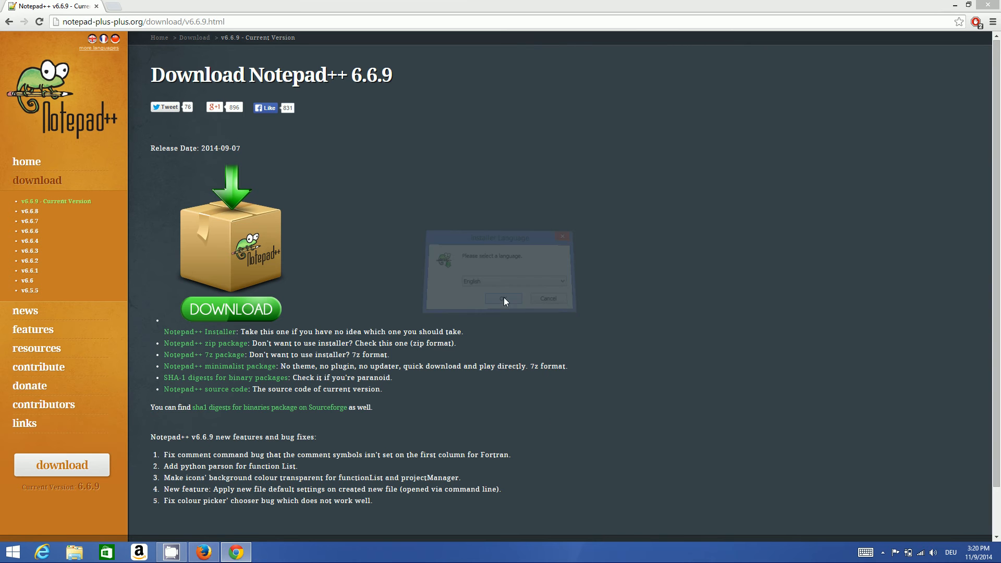
click(503, 298)
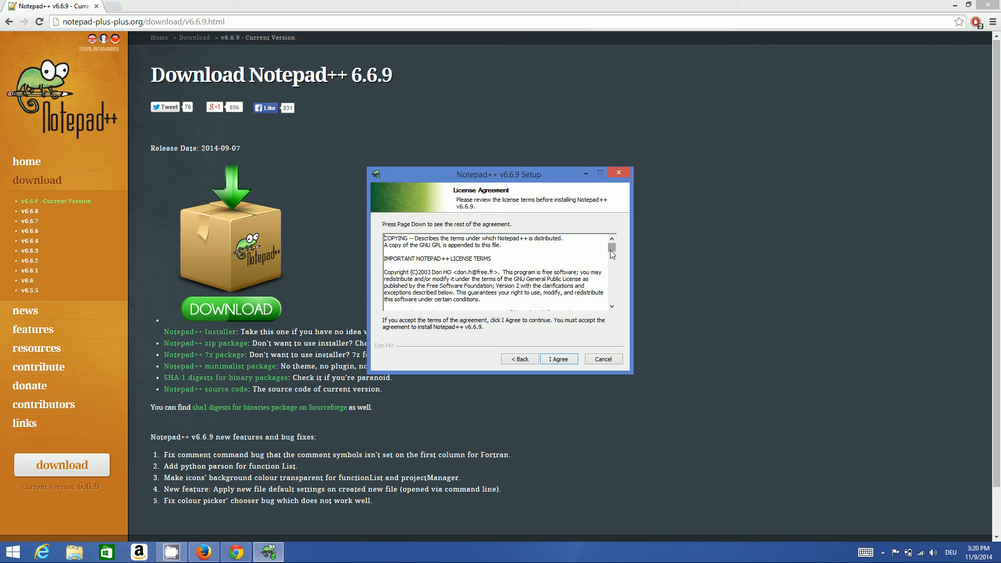
Accept the license, the default C:\Program Files (x86)\Notepad++ folder and default components.
click(556, 358)
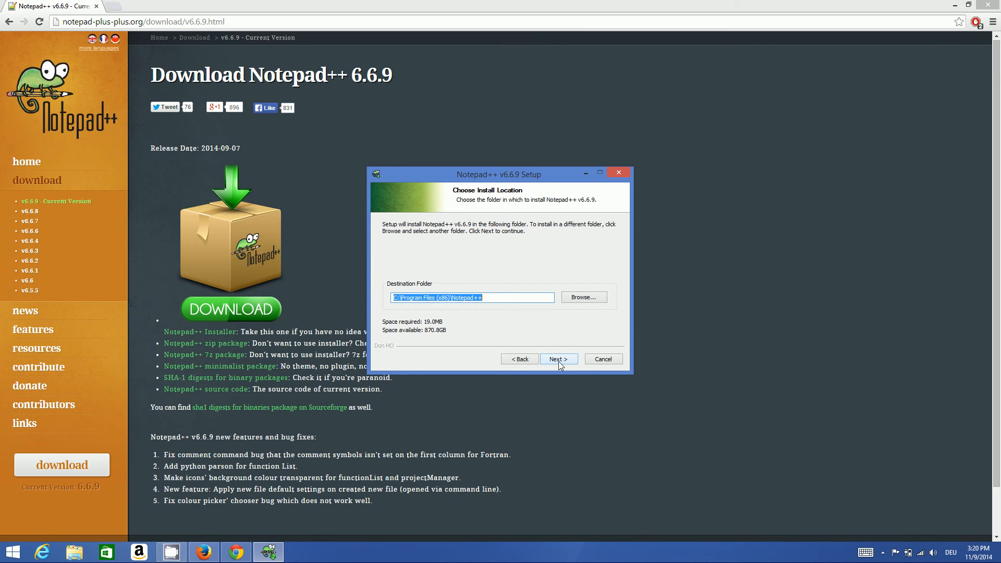
click(471, 297)
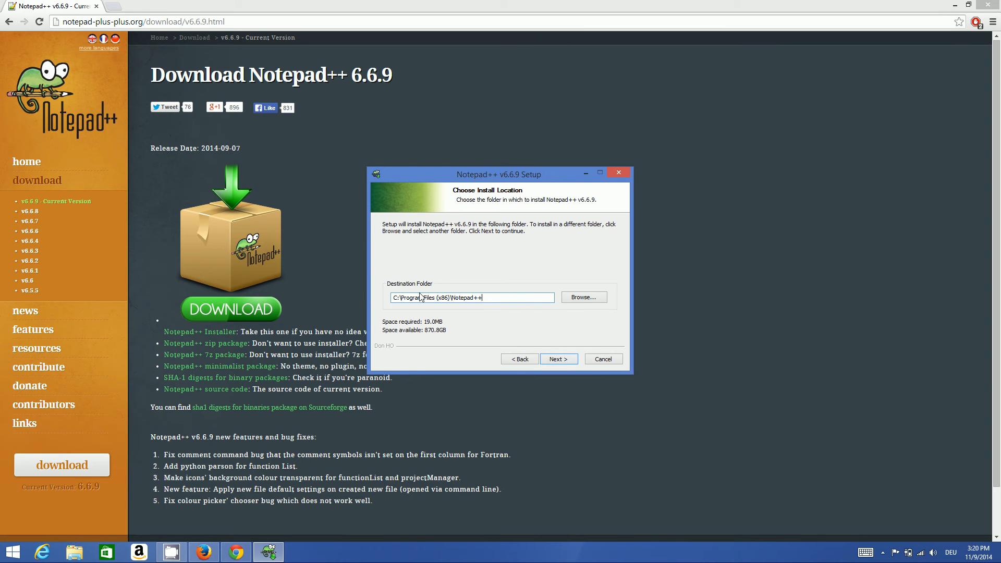
triple_click(471, 297)
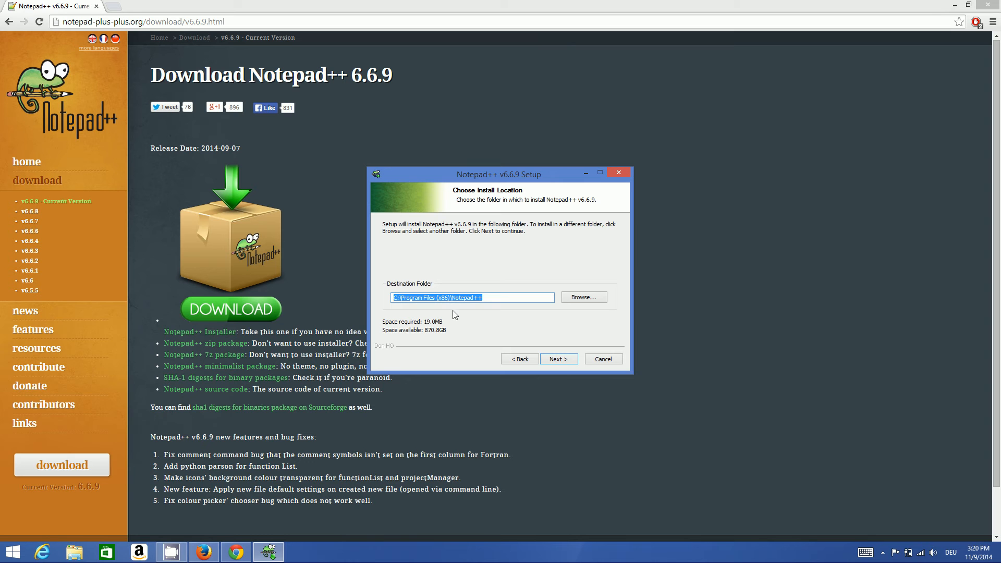
click(434, 297)
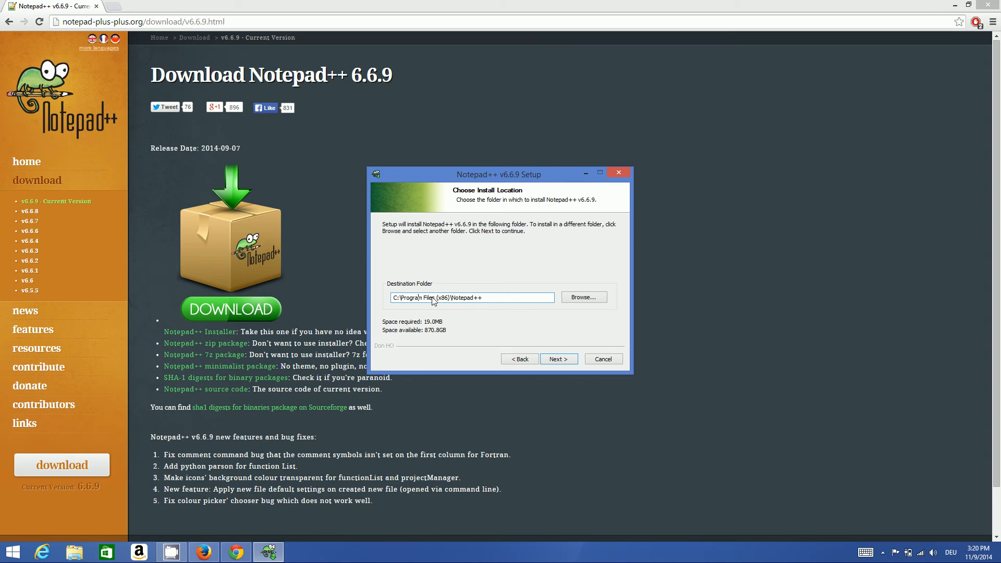
mouse_move(487, 308)
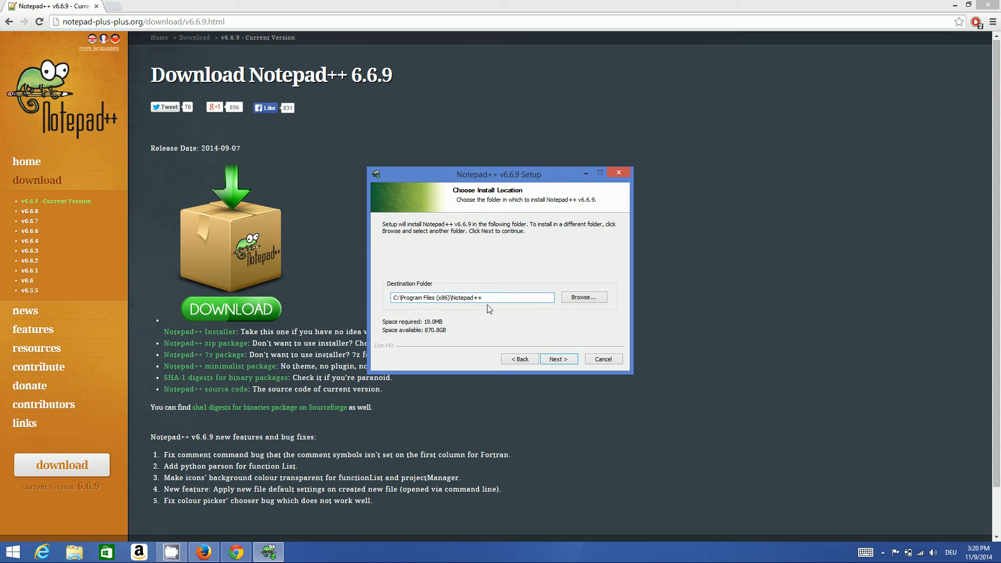
click(557, 358)
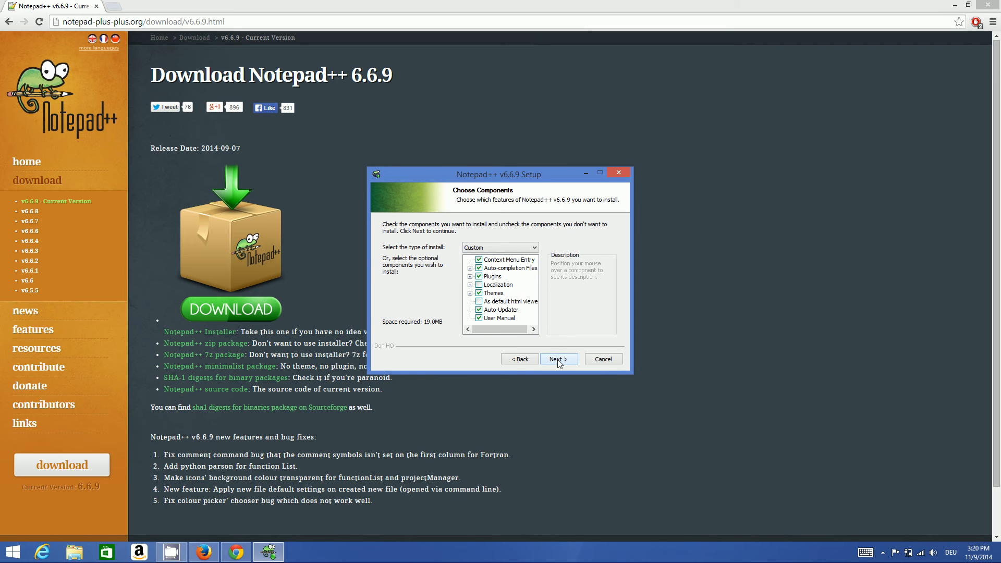
click(555, 358)
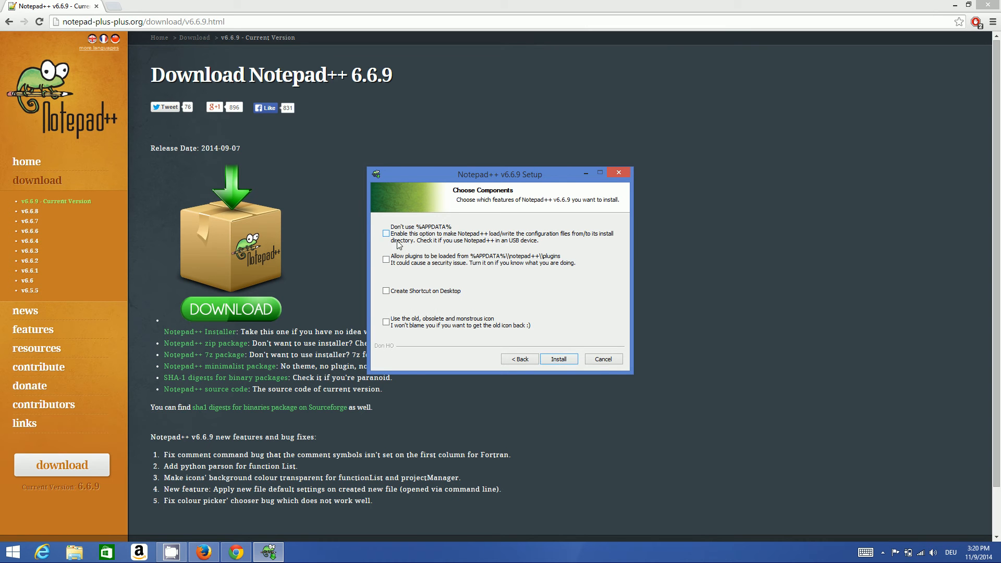
click(385, 291)
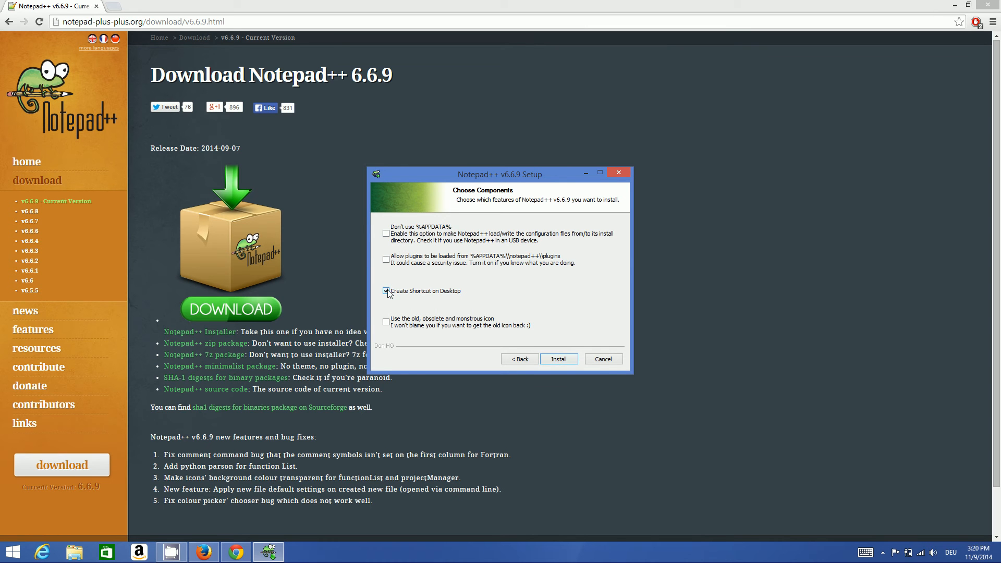
click(386, 291)
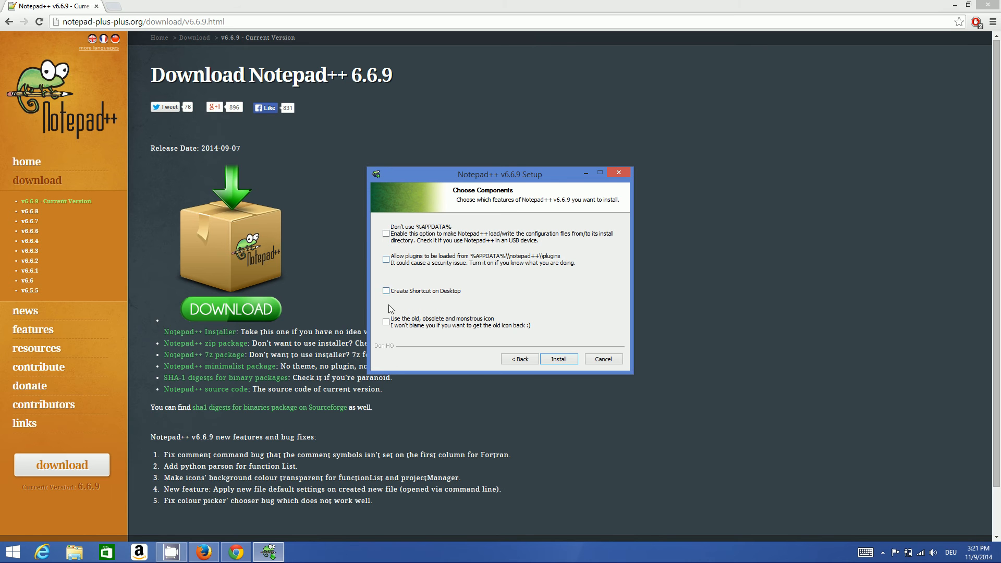
mouse_move(396, 287)
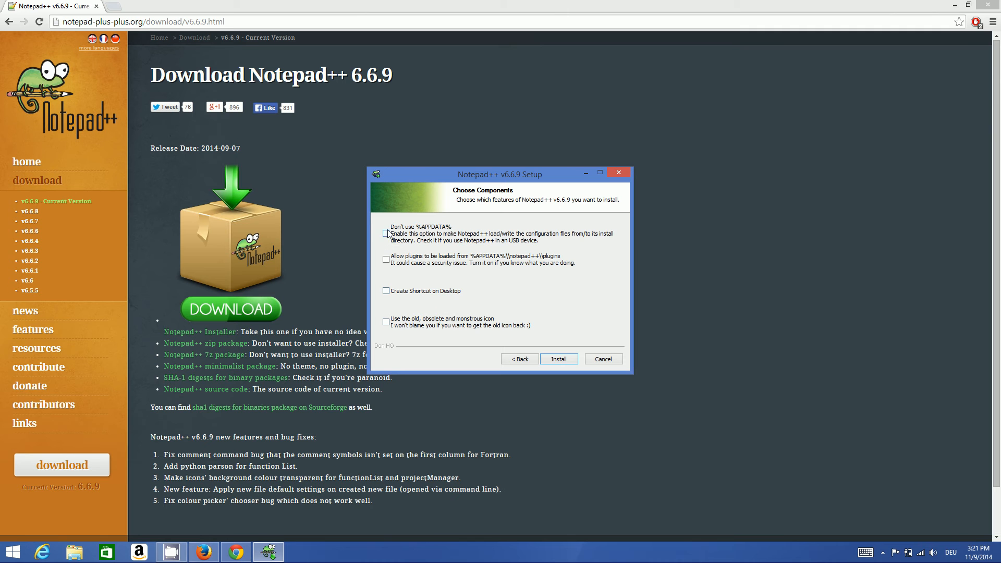
mouse_move(542, 357)
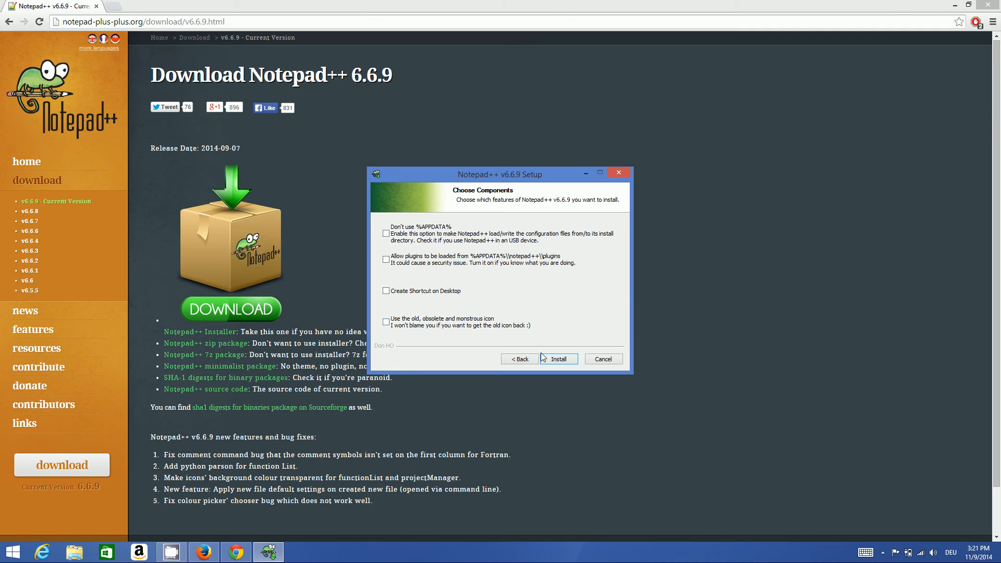
Begin installing Notepad++ v6.6.9 with the chosen options.
click(557, 358)
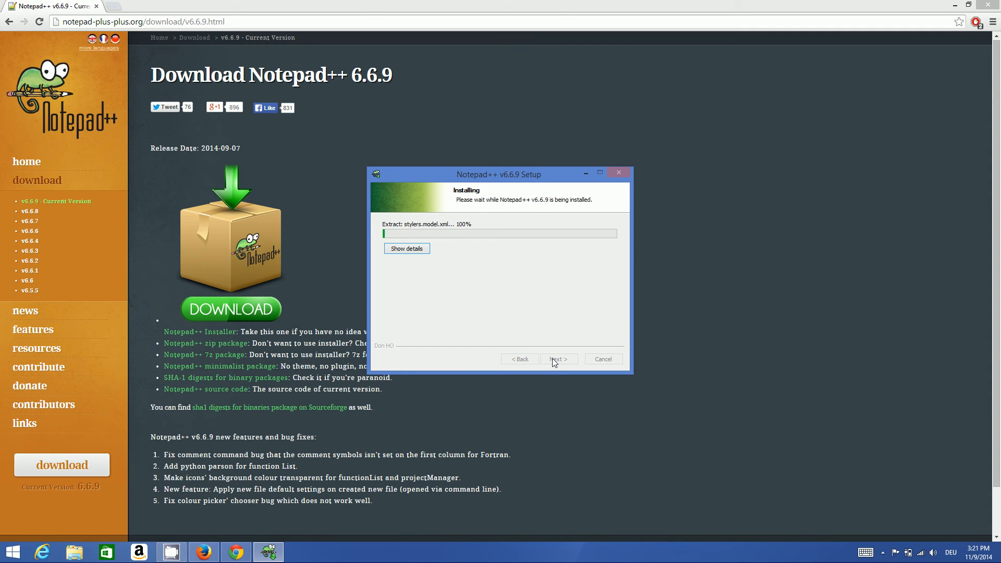
mouse_move(694, 257)
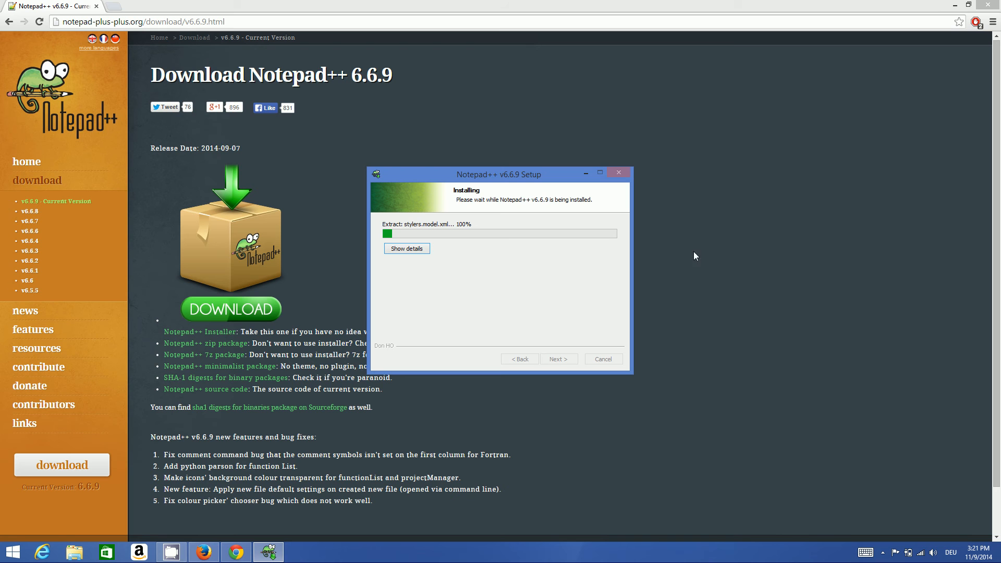
mouse_move(702, 255)
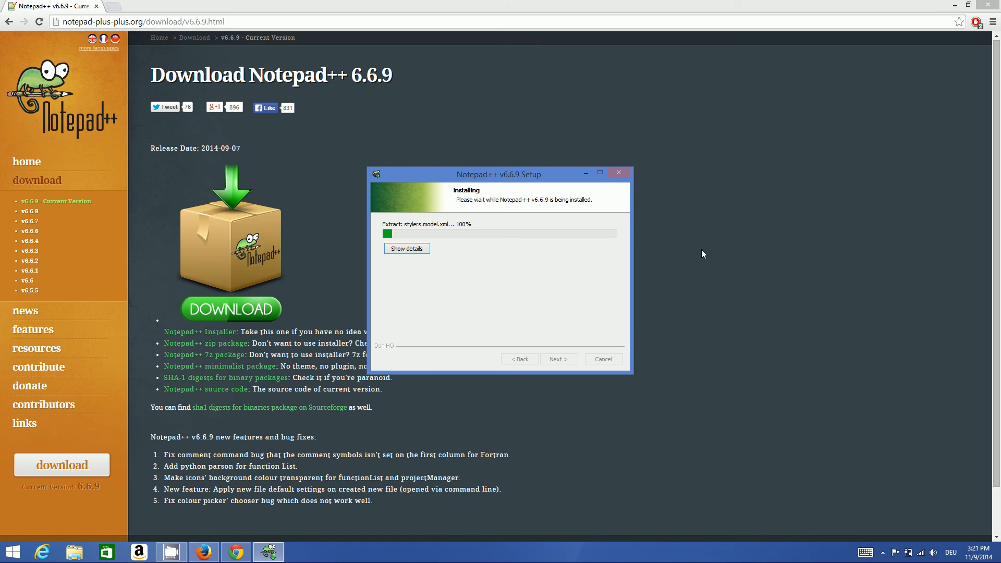
mouse_move(686, 255)
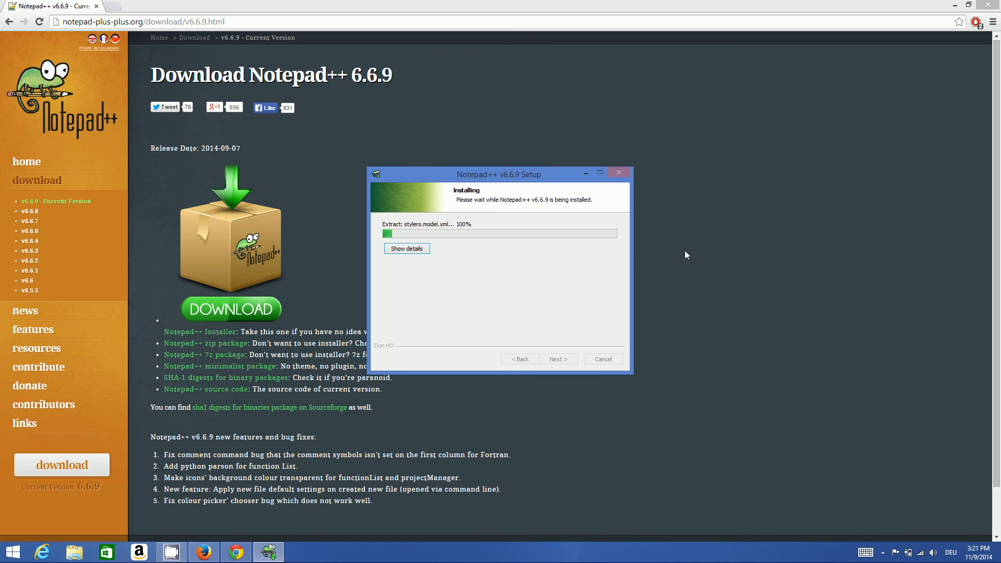
mouse_move(613, 266)
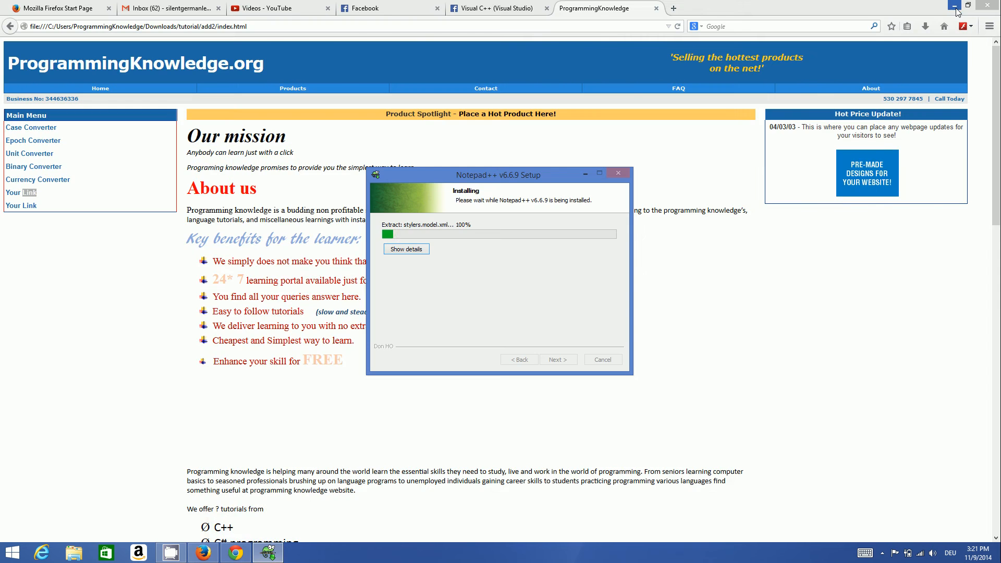
Minimize the browser so the finished Setup with 'Run Notepad++' checked is visible.
click(953, 5)
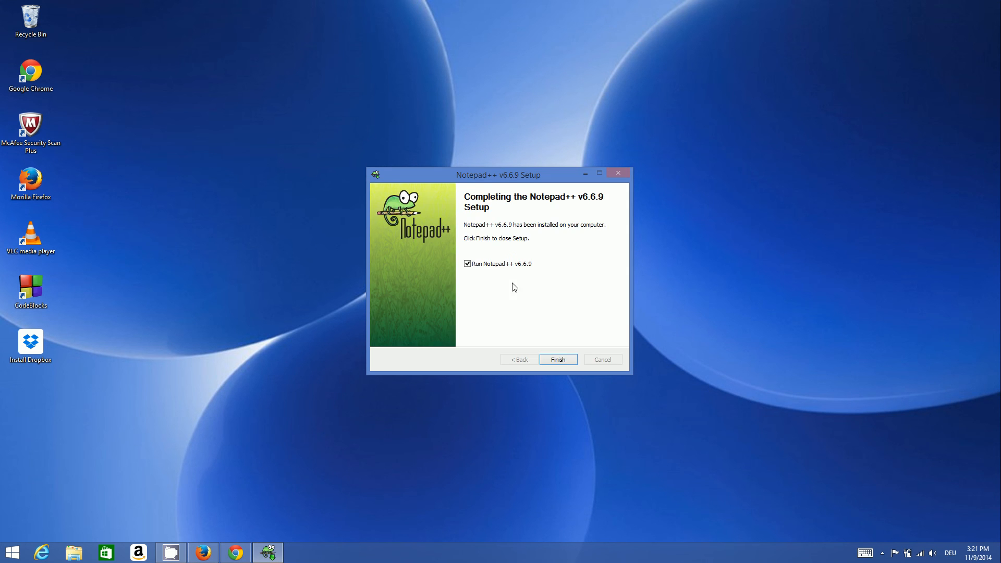
mouse_move(488, 228)
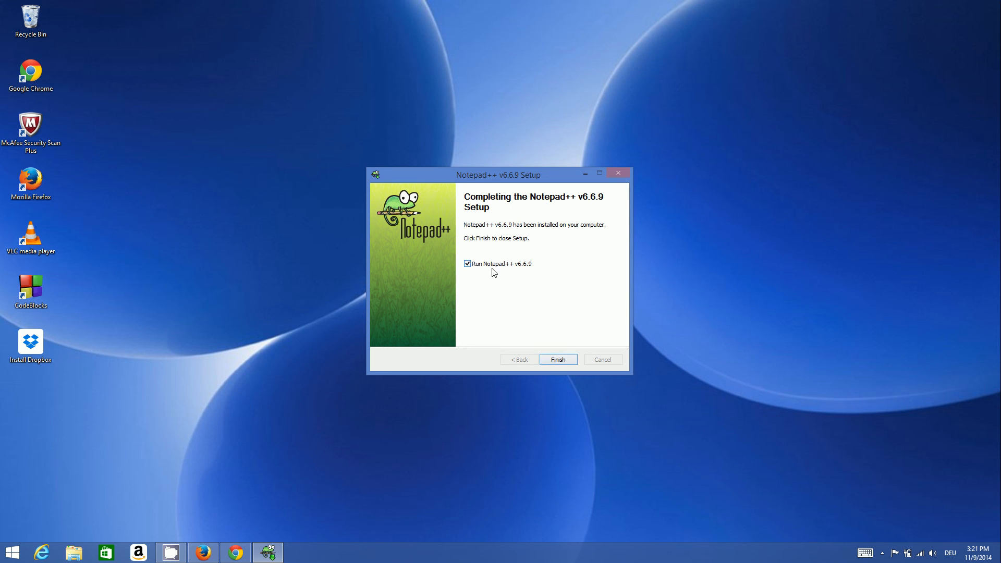
mouse_move(557, 358)
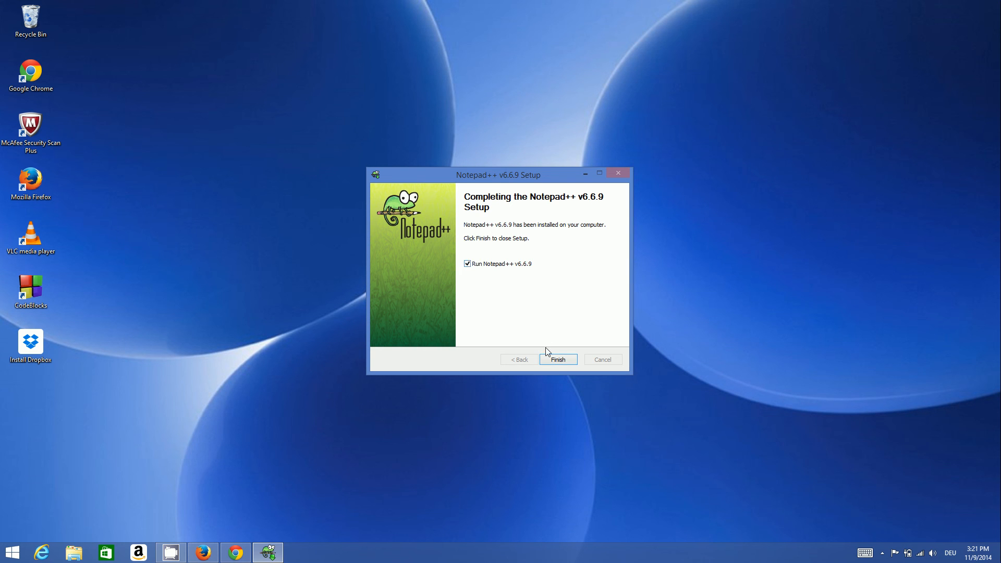
Finish setup to launch Notepad++ maximized and create a new empty file 'new 1'.
click(557, 359)
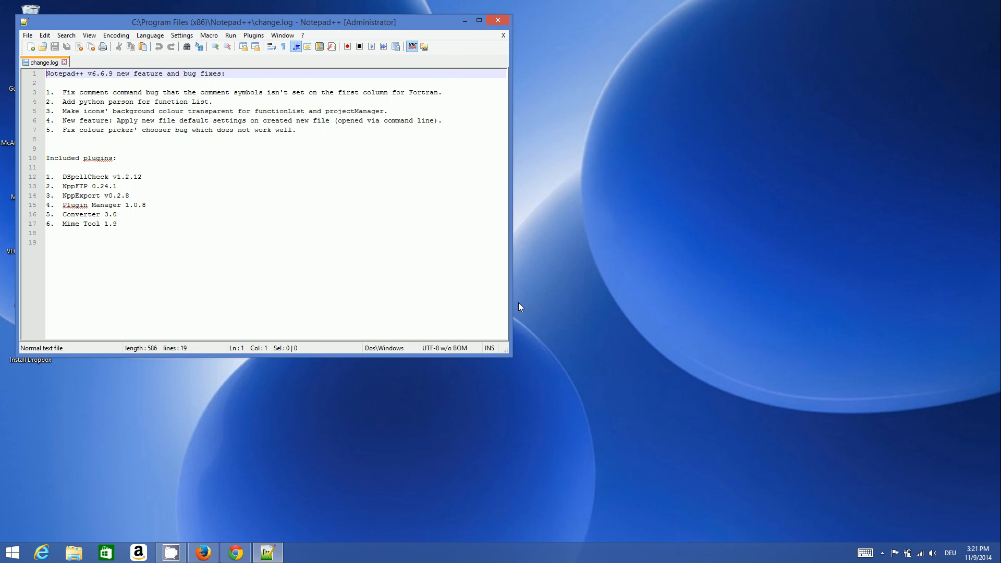
click(479, 20)
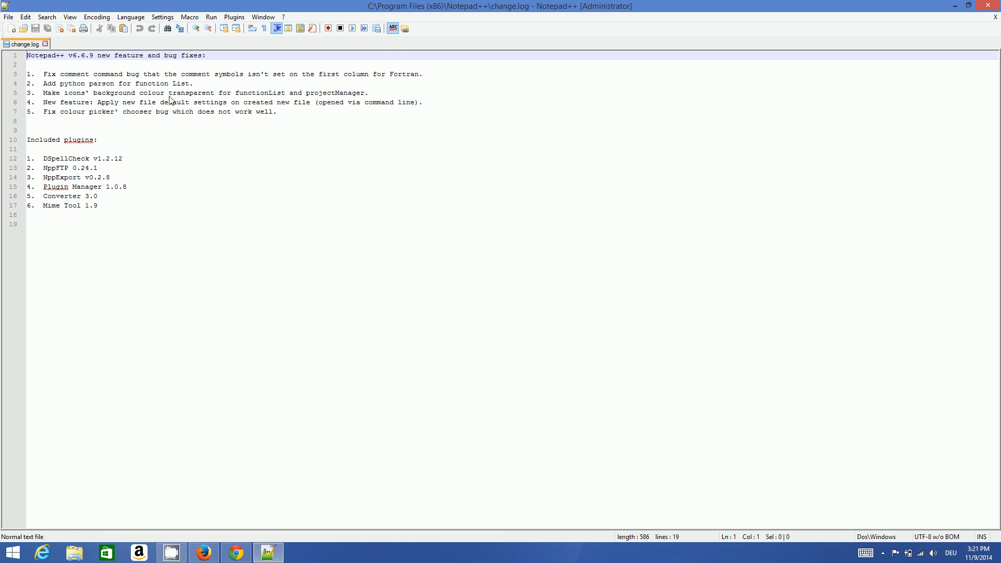
mouse_move(144, 196)
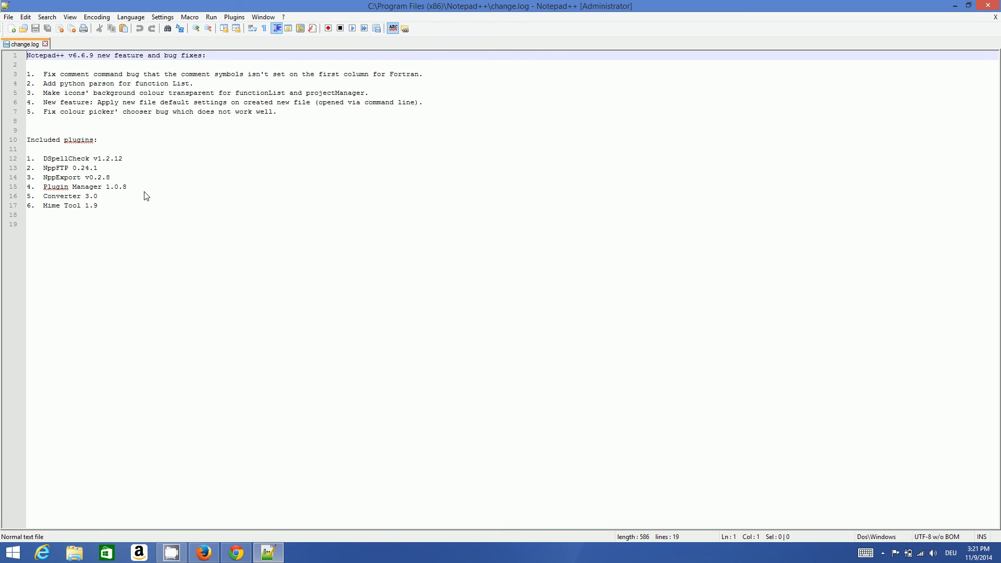
click(9, 17)
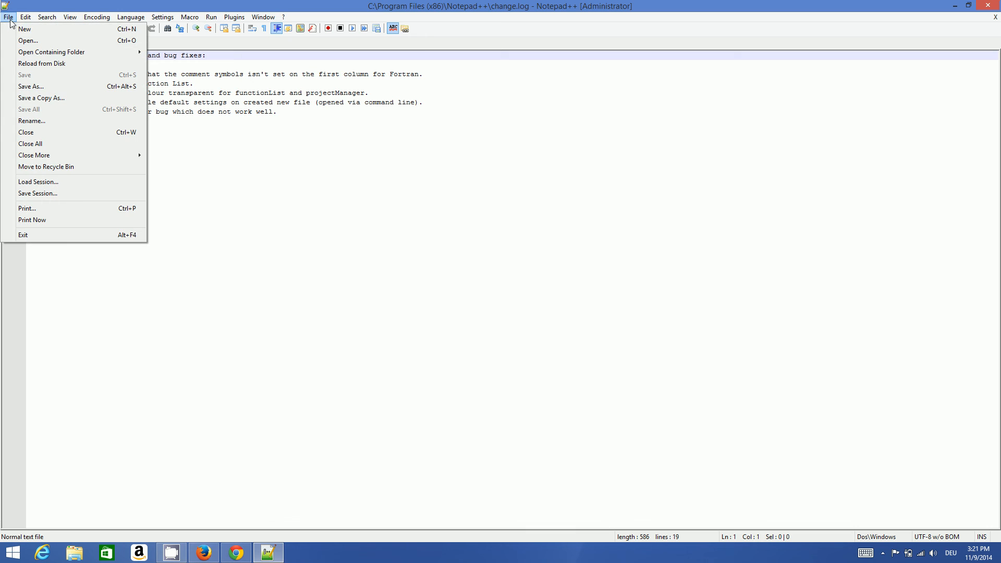
mouse_move(24, 29)
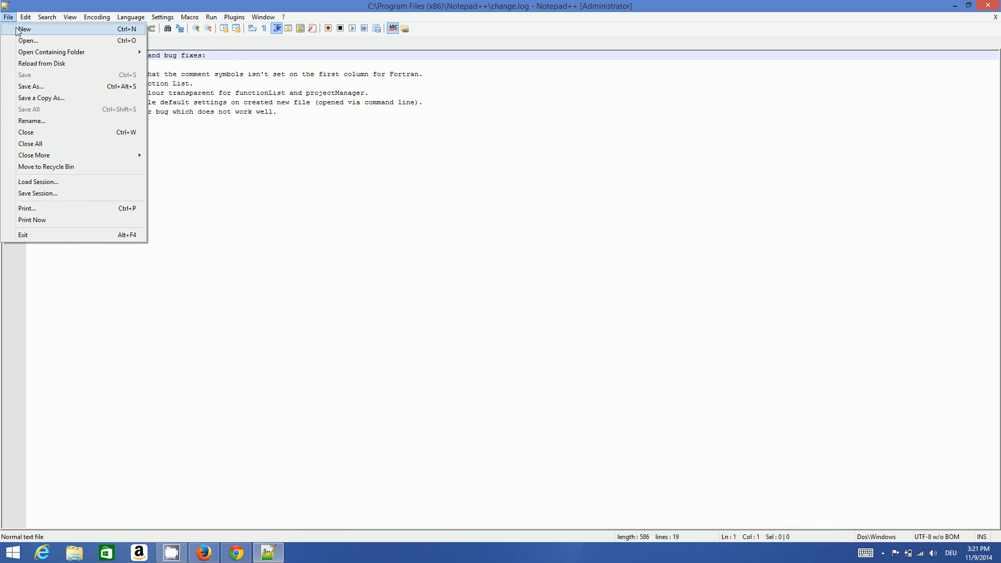
click(24, 29)
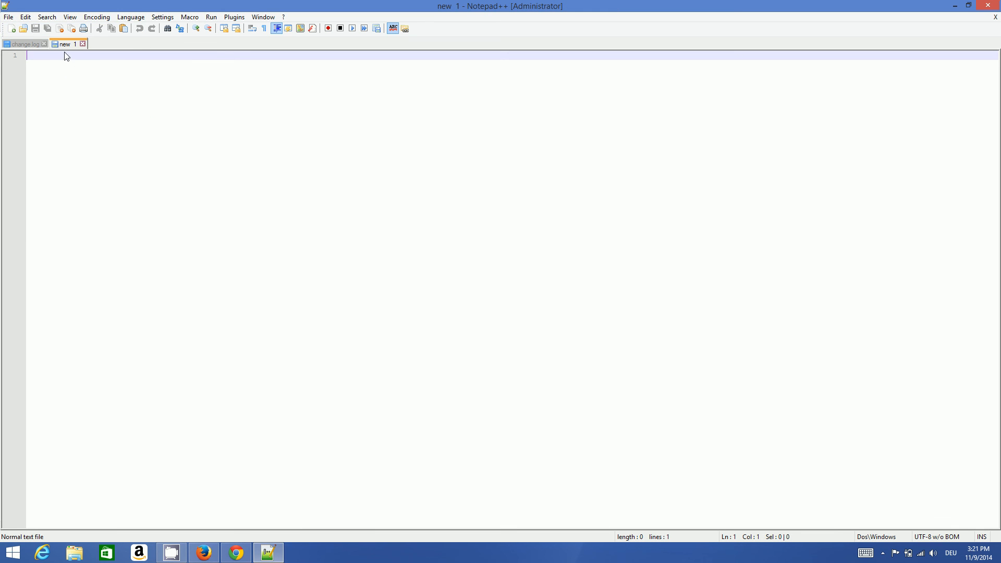
Start Save As for 'new 1' and browse the 'Save as type' file-type list.
right_click(64, 44)
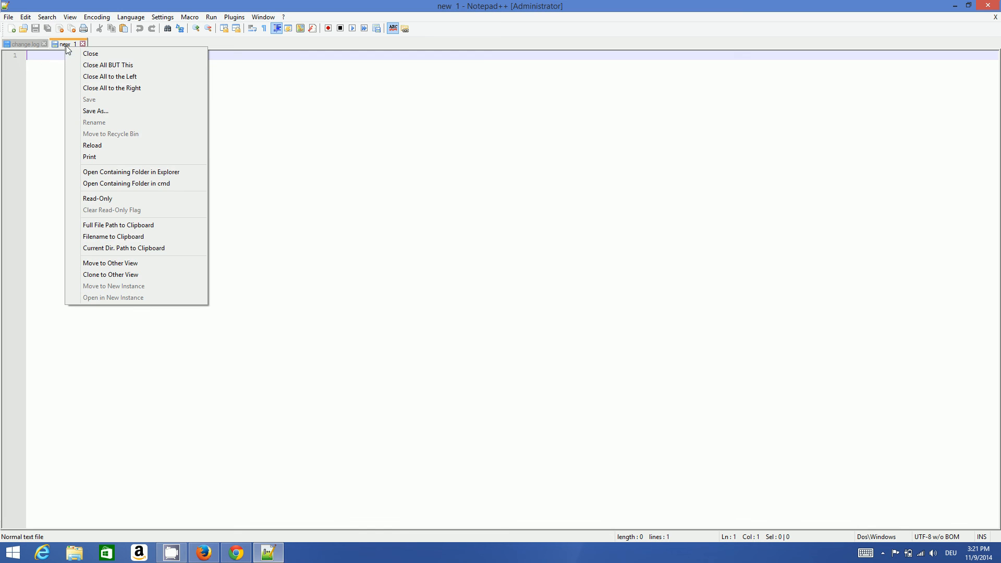
click(94, 110)
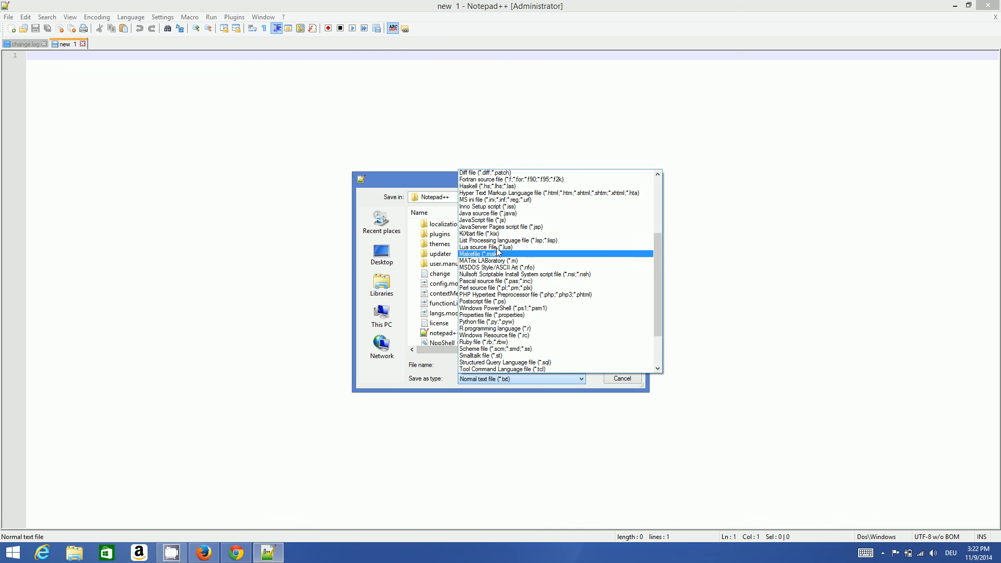
scroll(up, 3)
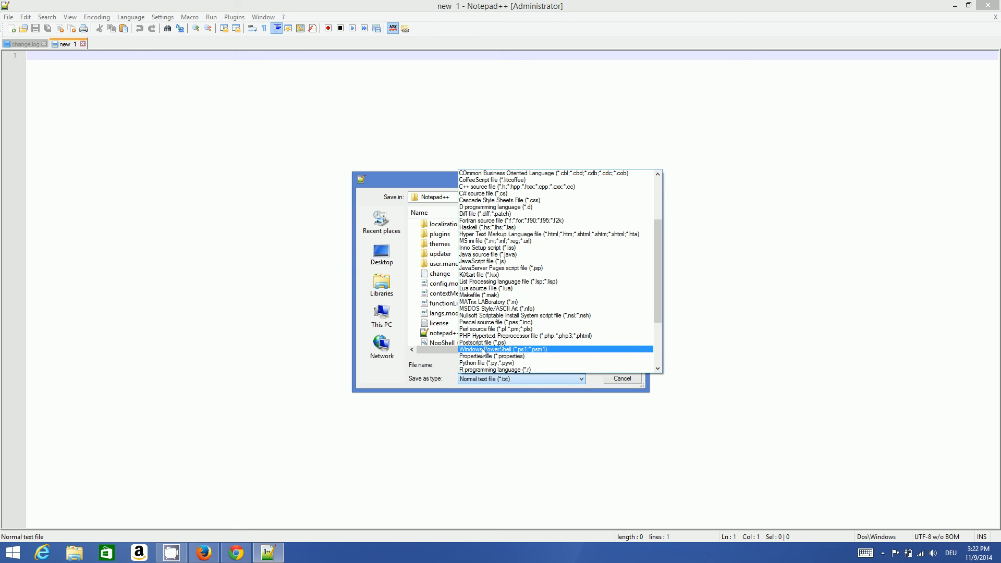
click(494, 322)
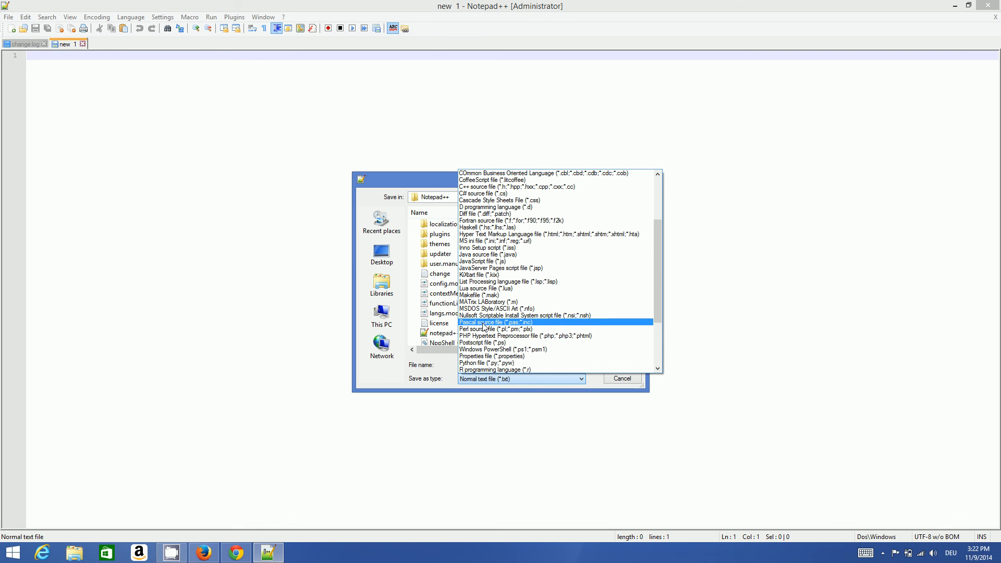